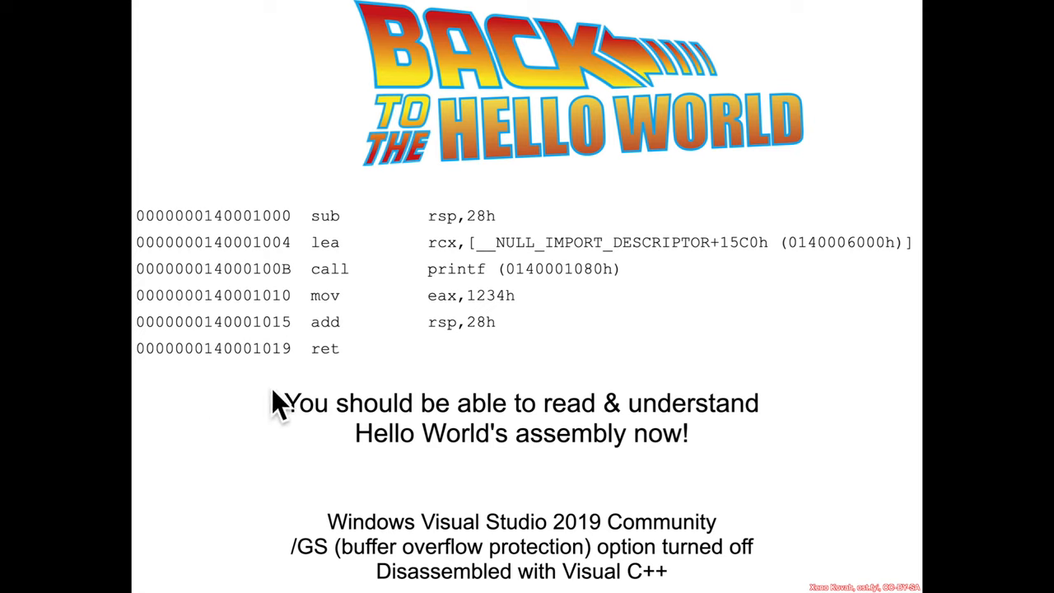
{"action": "mouse_move", "coordinate": [474, 371]}
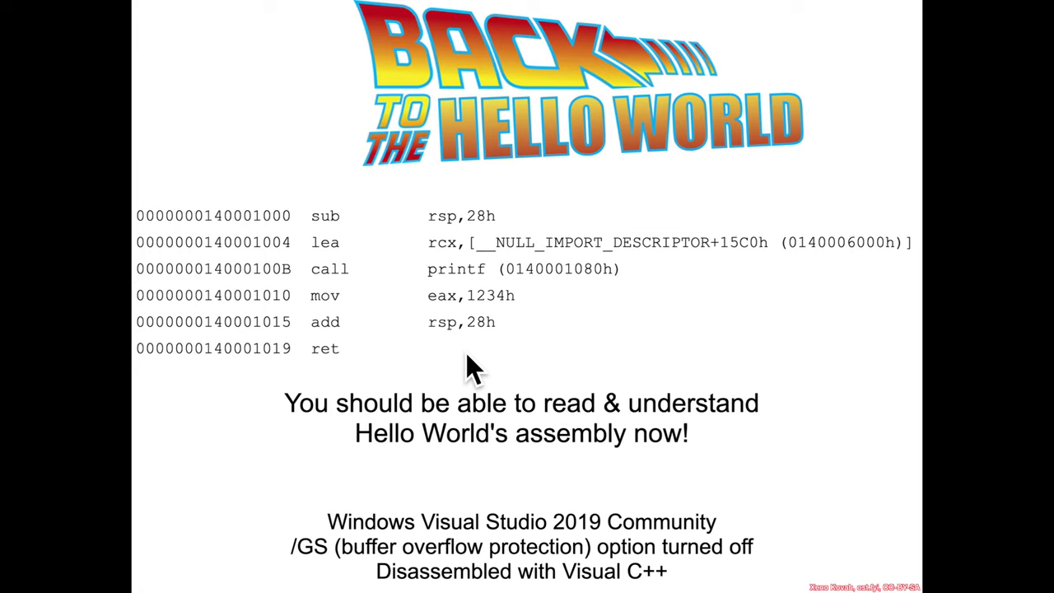
{"action": "mouse_move", "coordinate": [342, 247]}
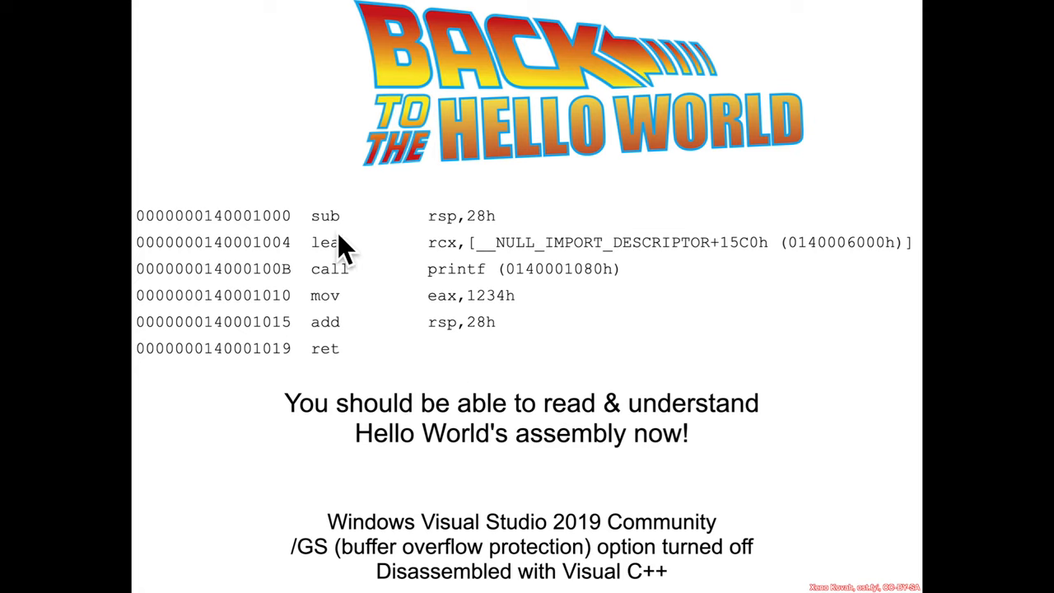
{"action": "mouse_move", "coordinate": [502, 237]}
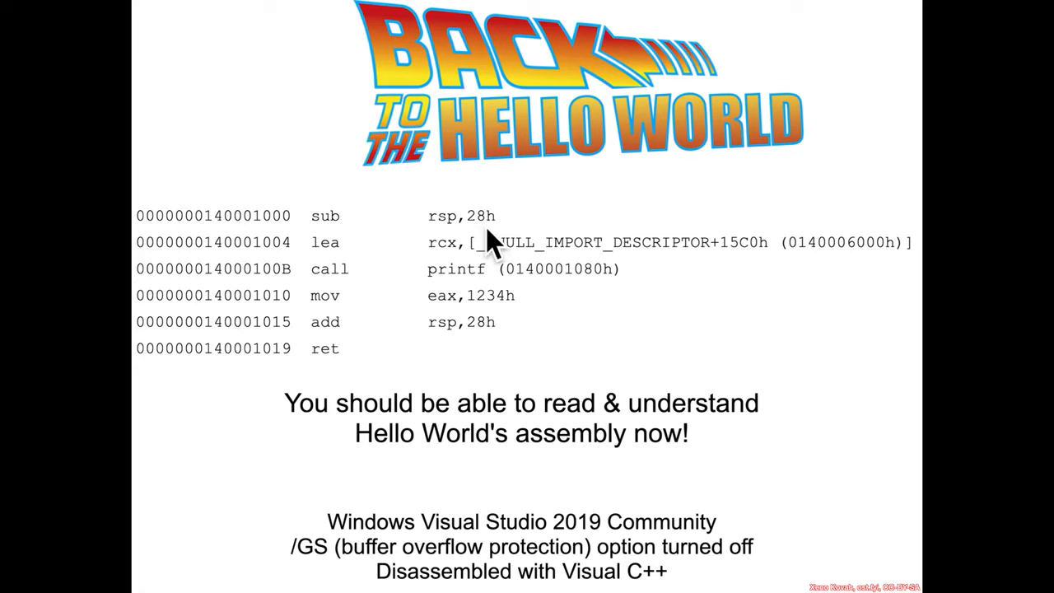
{"action": "mouse_move", "coordinate": [391, 222]}
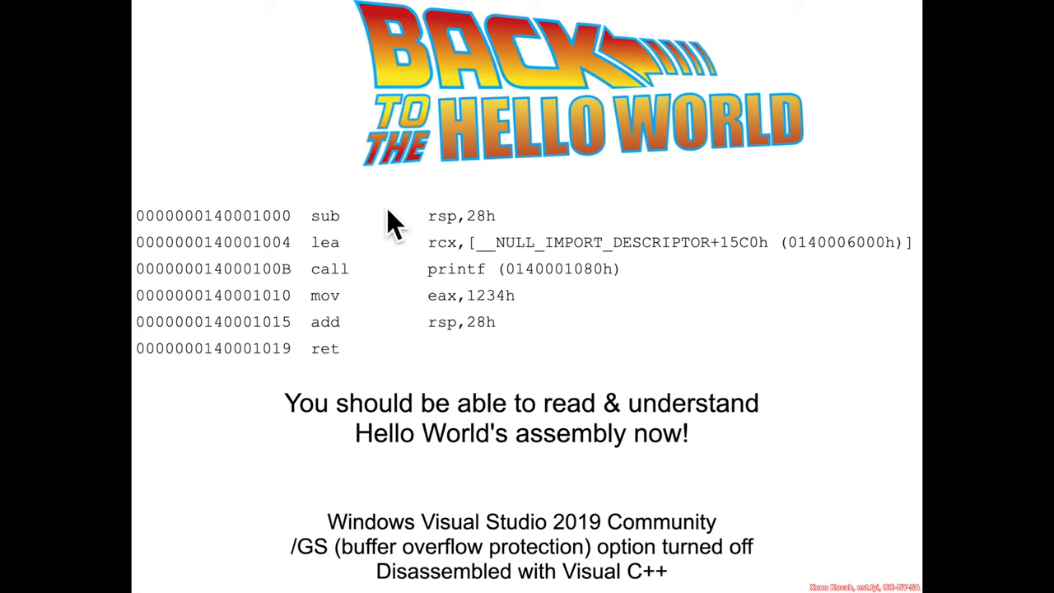
{"action": "mouse_move", "coordinate": [404, 239]}
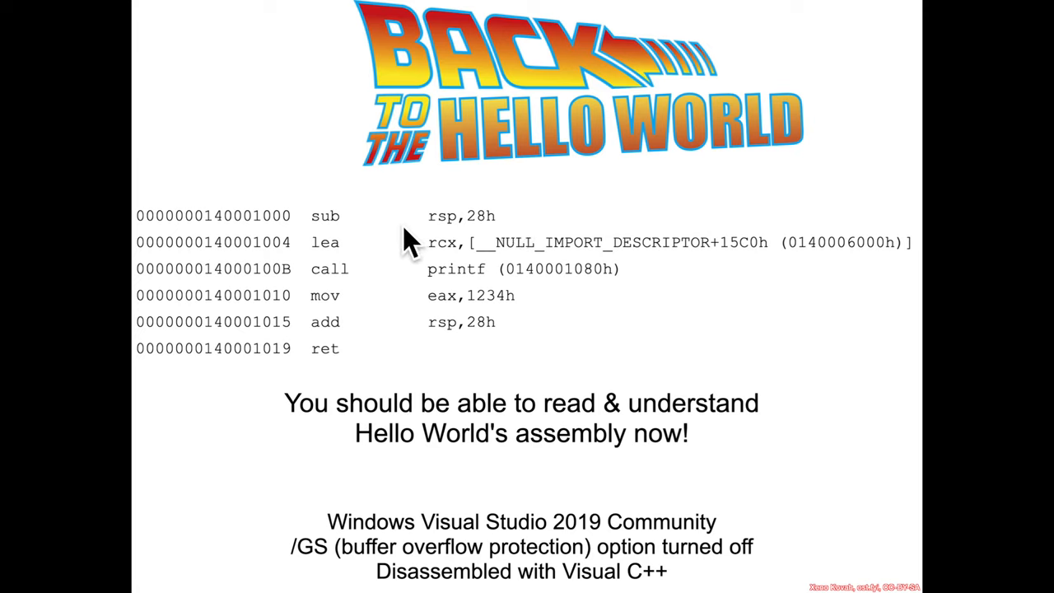
{"action": "mouse_move", "coordinate": [506, 250]}
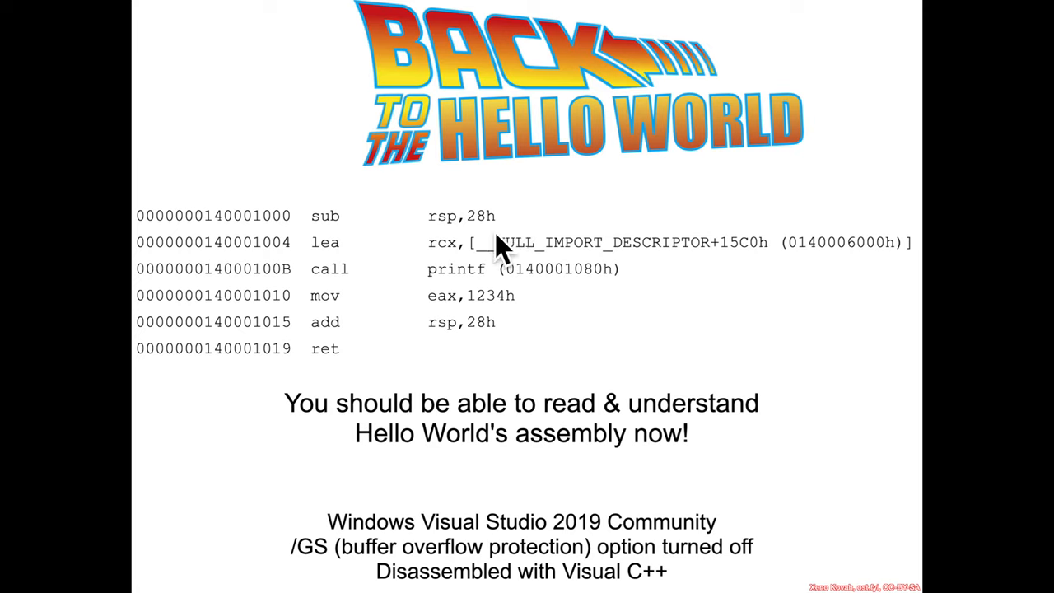
{"action": "mouse_move", "coordinate": [435, 272]}
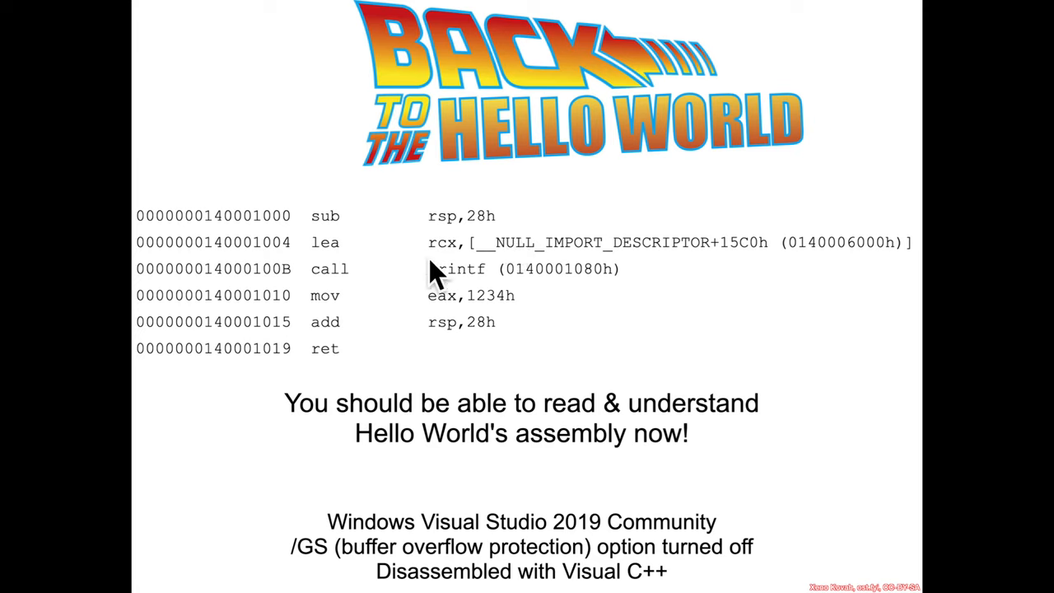
{"action": "mouse_move", "coordinate": [836, 279]}
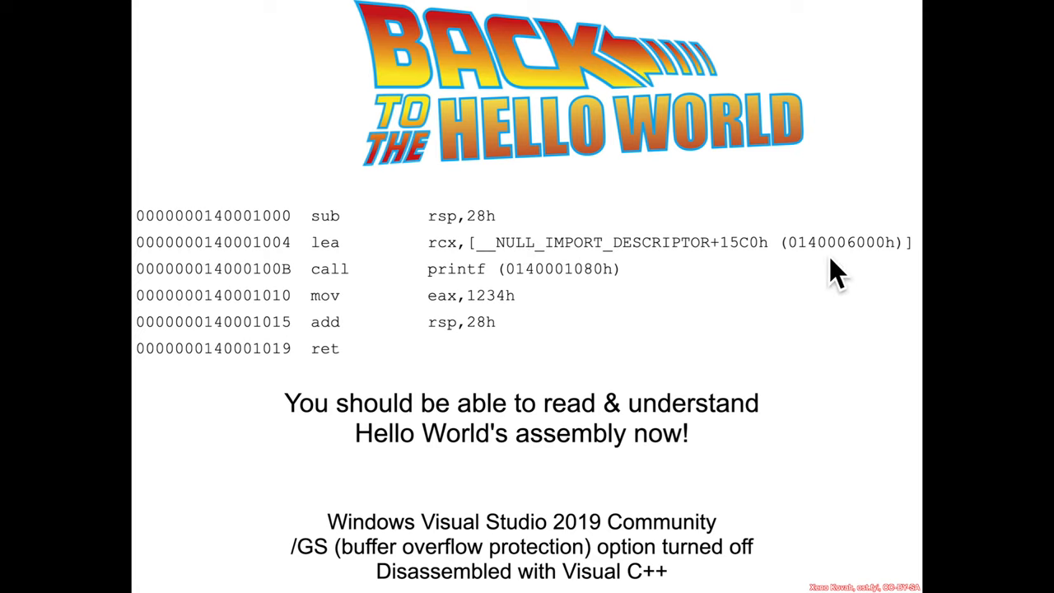
{"action": "mouse_move", "coordinate": [454, 277]}
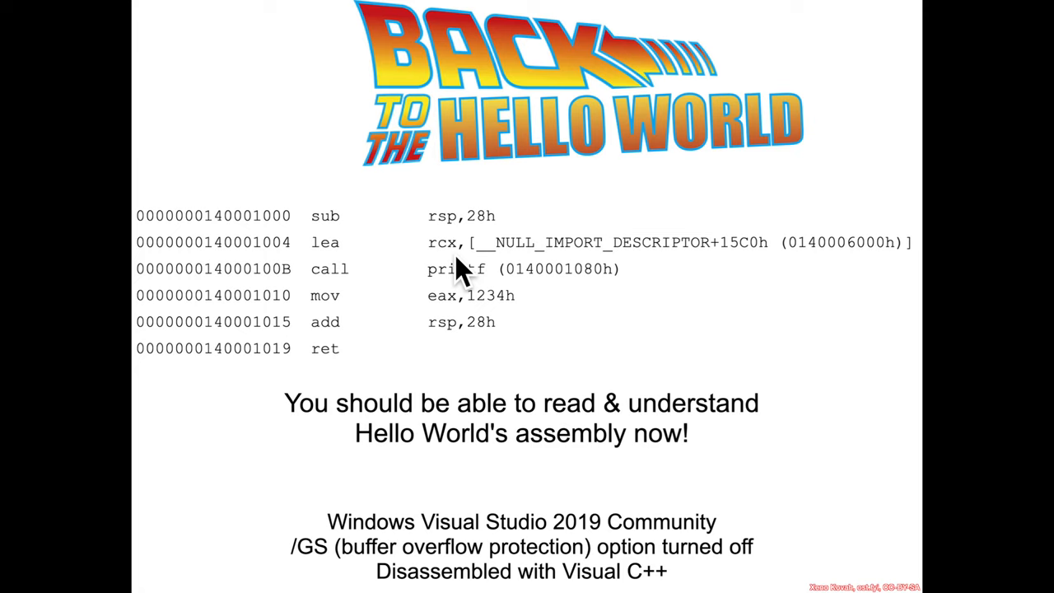
{"action": "mouse_move", "coordinate": [446, 301]}
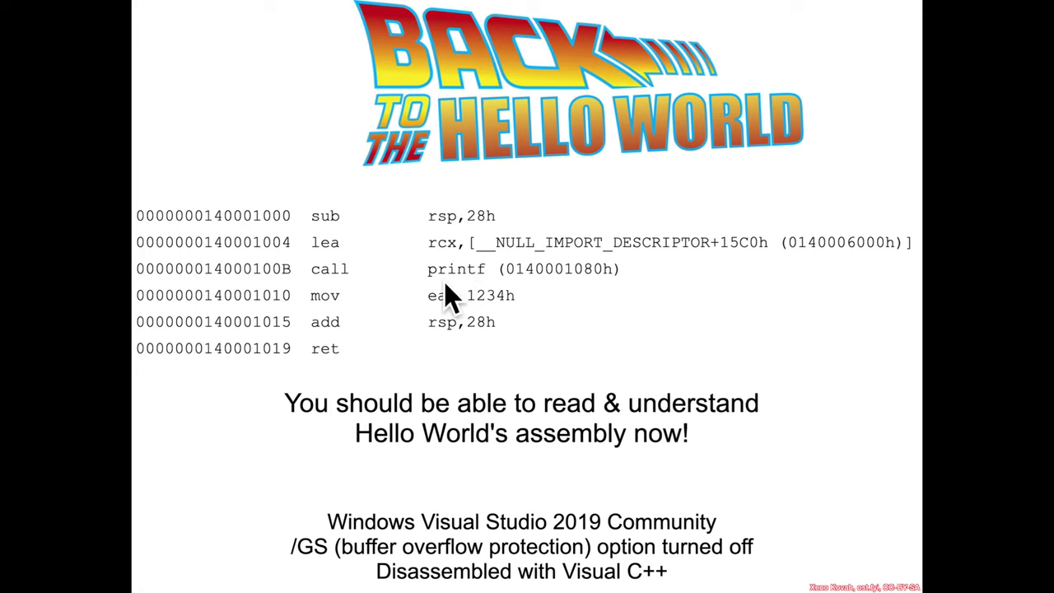
{"action": "mouse_move", "coordinate": [395, 283]}
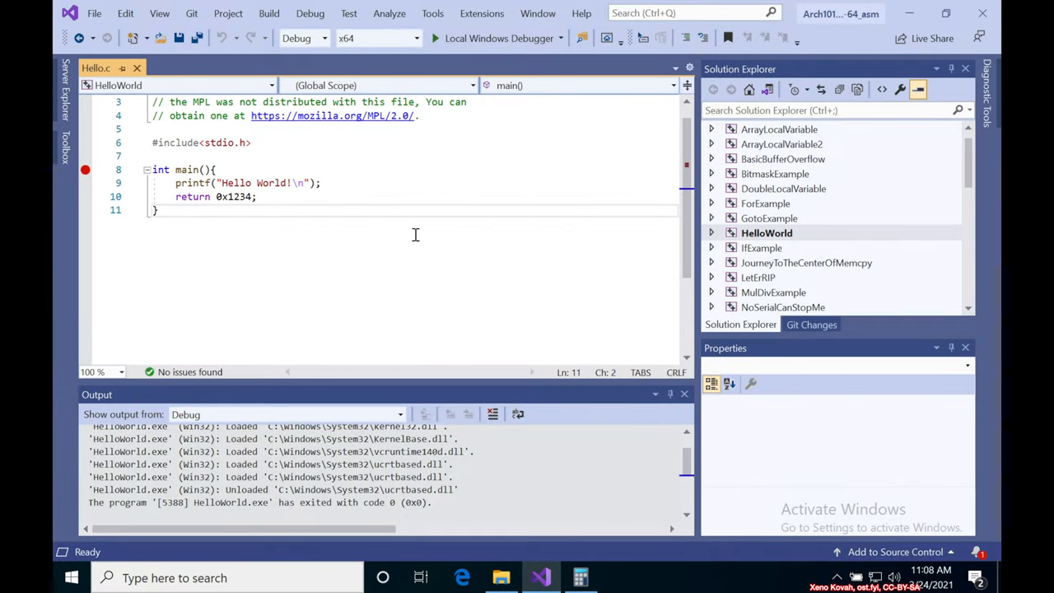
{"action": "mouse_move", "coordinate": [749, 247]}
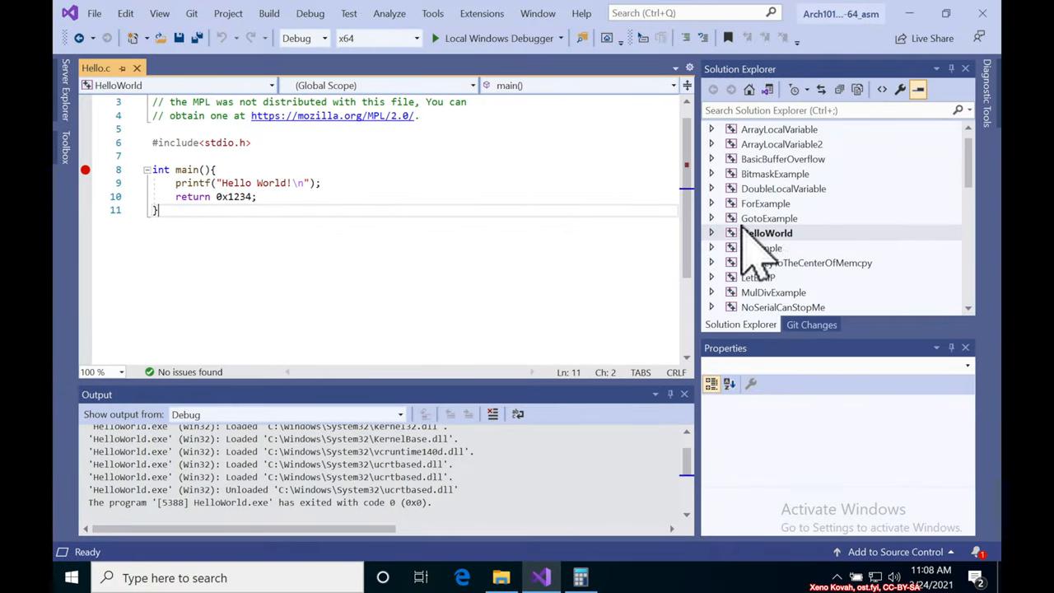
Start HelloWorld under the Local Windows Debugger so it halts at the main breakpoint.
{"action": "right_click", "coordinate": [769, 232]}
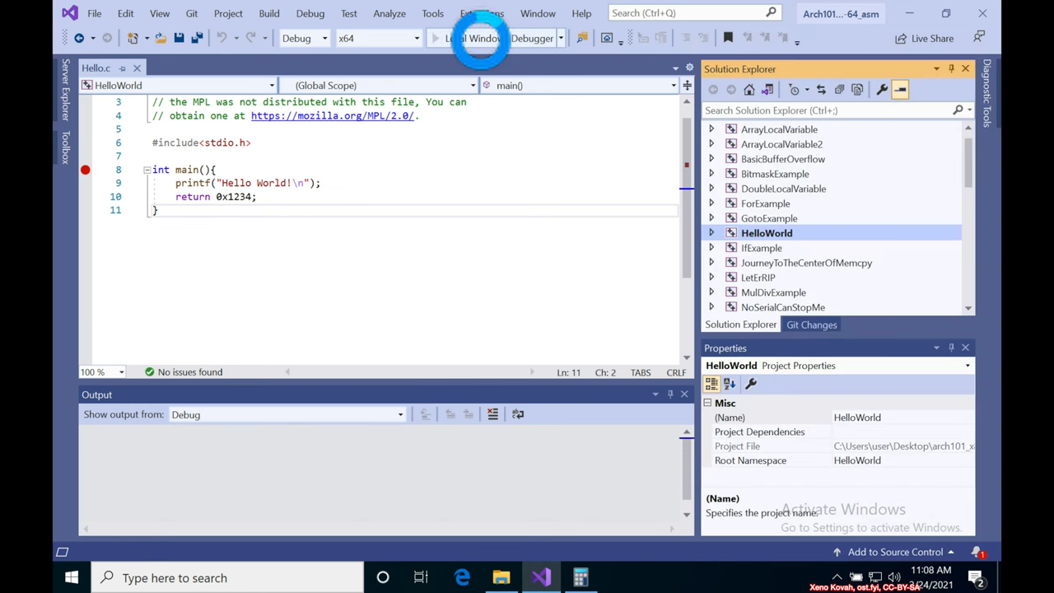
{"action": "left_click", "coordinate": [434, 38]}
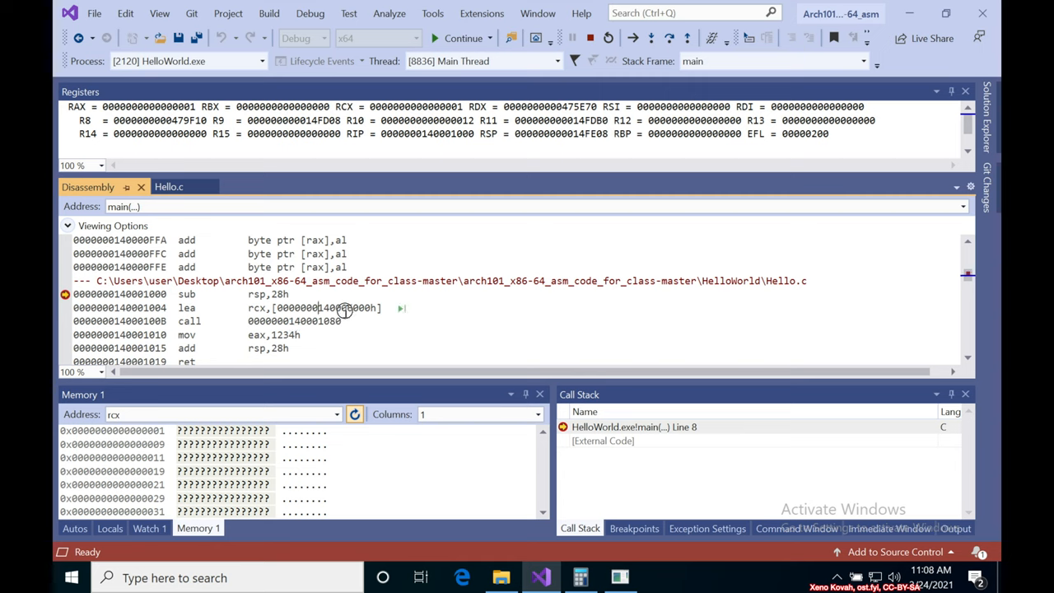
Turn off Show Symbol Names so main's disassembly shows raw addresses.
{"action": "right_click", "coordinate": [343, 310]}
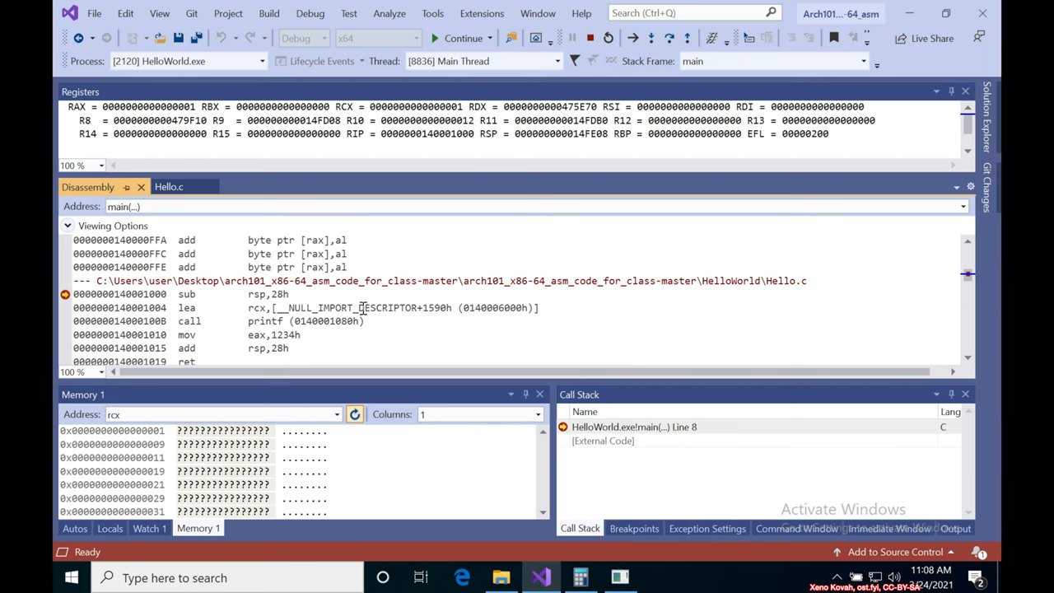
{"action": "right_click", "coordinate": [362, 308]}
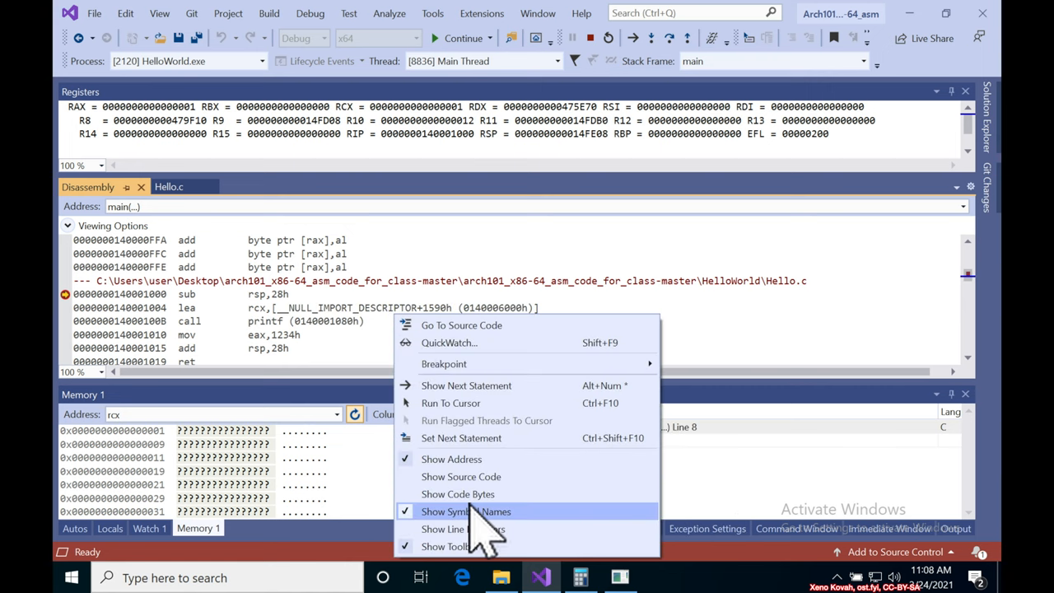
{"action": "left_click", "coordinate": [471, 510]}
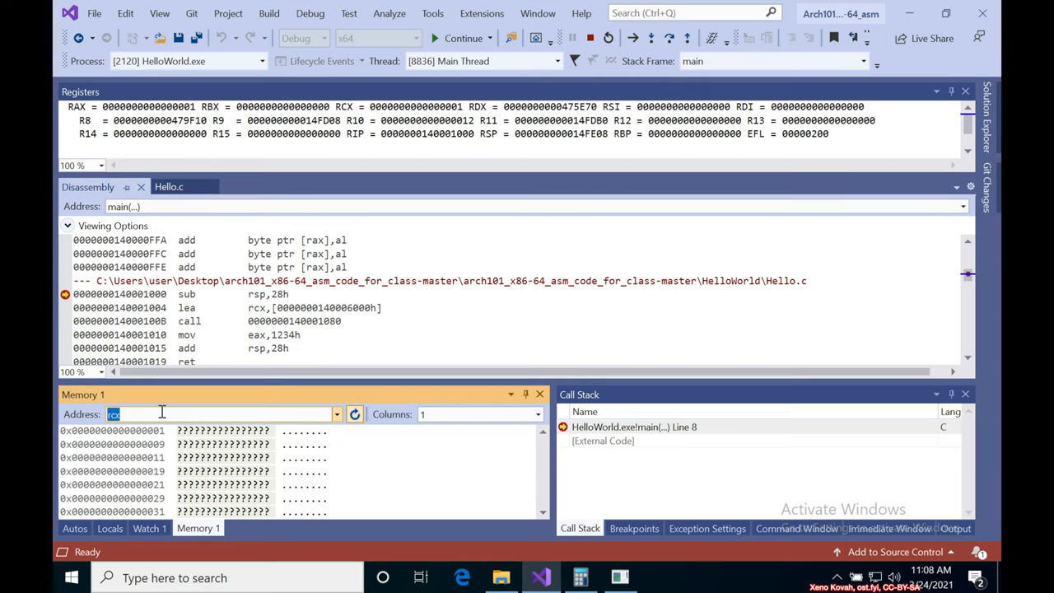
Point the Memory 1 window at rsp to show the stack contents.
{"action": "type", "text": "rsp"}
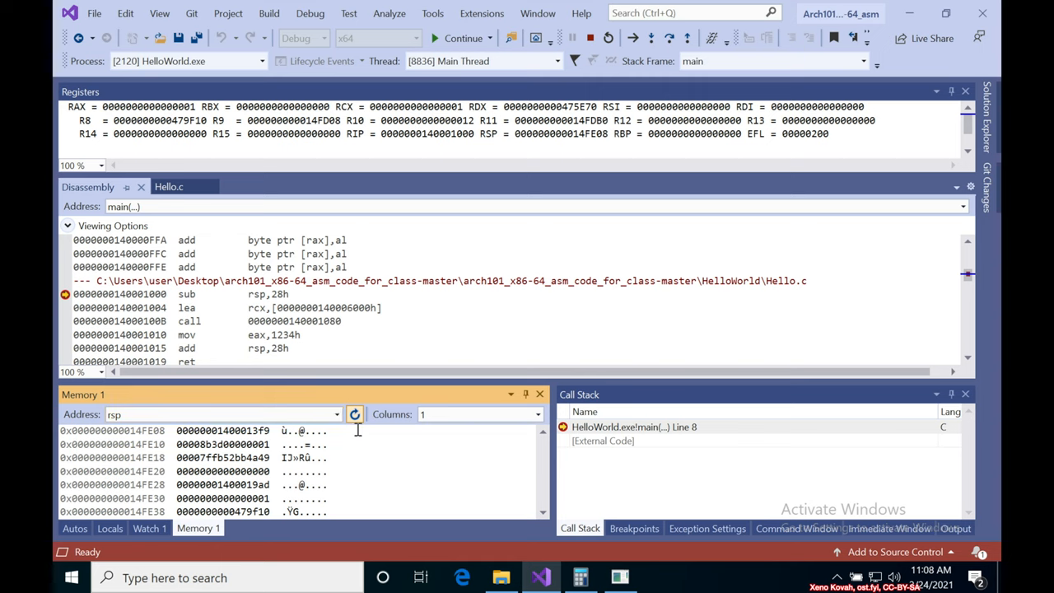
{"action": "left_click", "coordinate": [132, 415]}
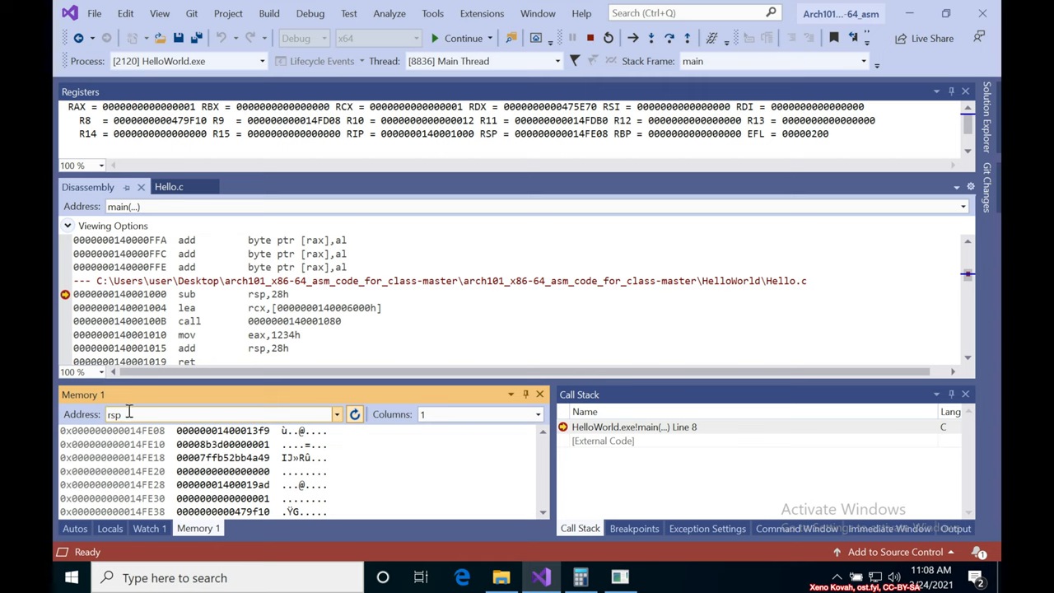
{"action": "mouse_move", "coordinate": [378, 453]}
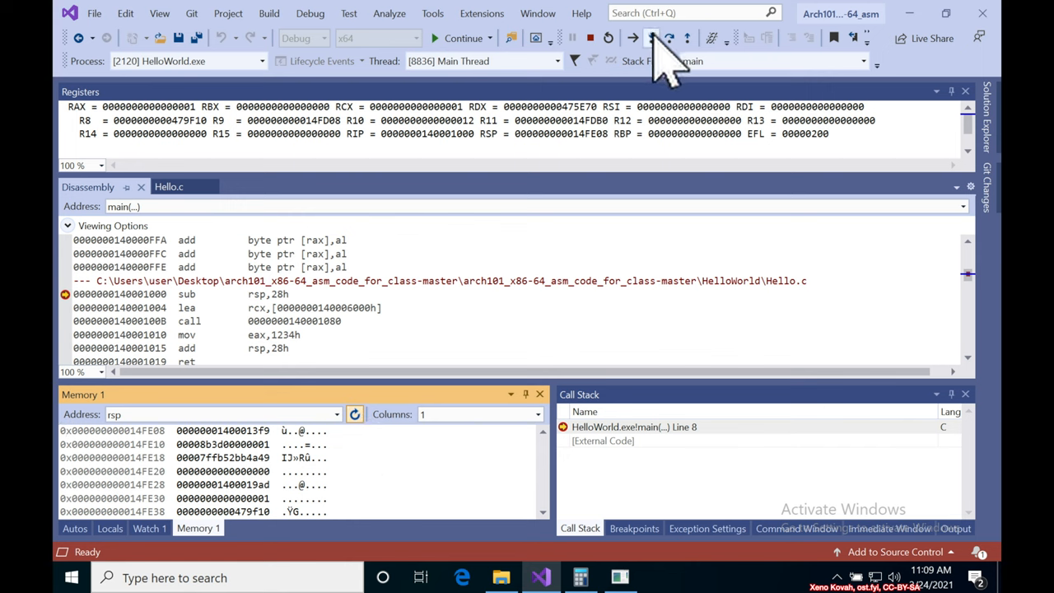
Step two instructions so rsp drops by 28h and RCX holds 0x140006000.
{"action": "left_click", "coordinate": [642, 38]}
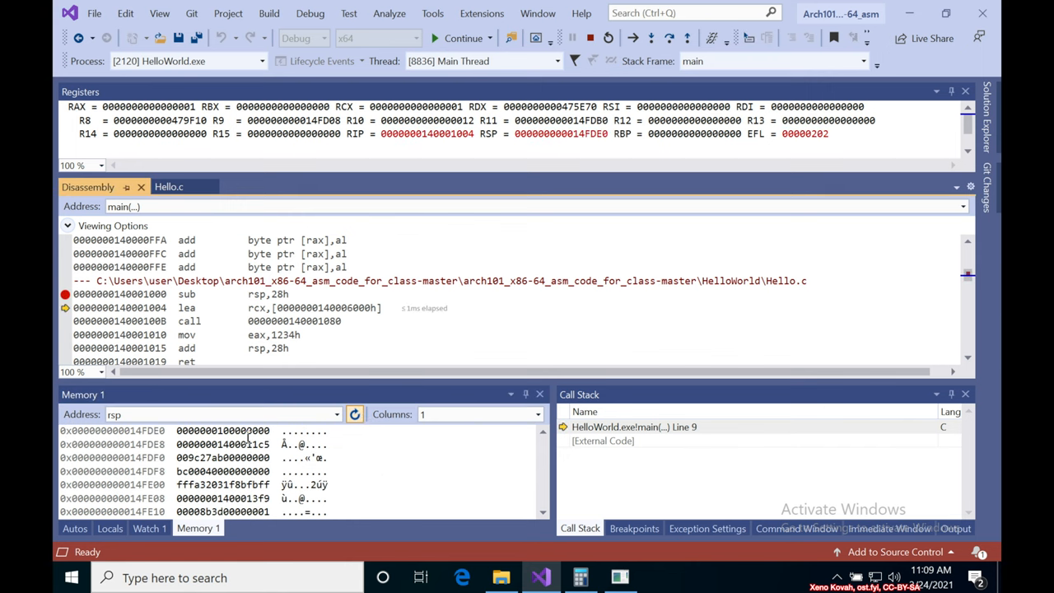
{"action": "mouse_move", "coordinate": [329, 308]}
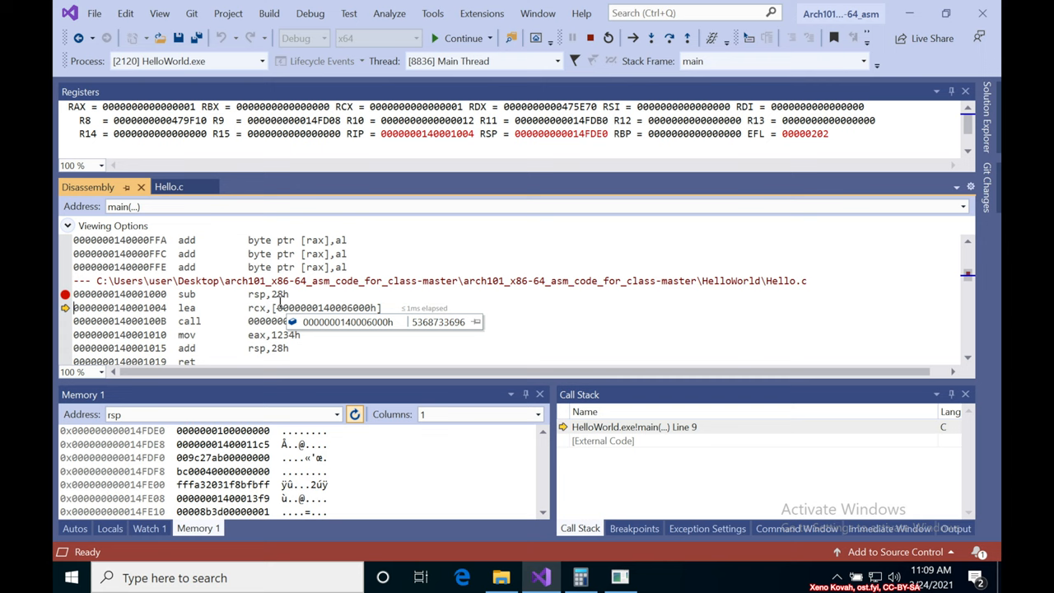
{"action": "mouse_move", "coordinate": [309, 308]}
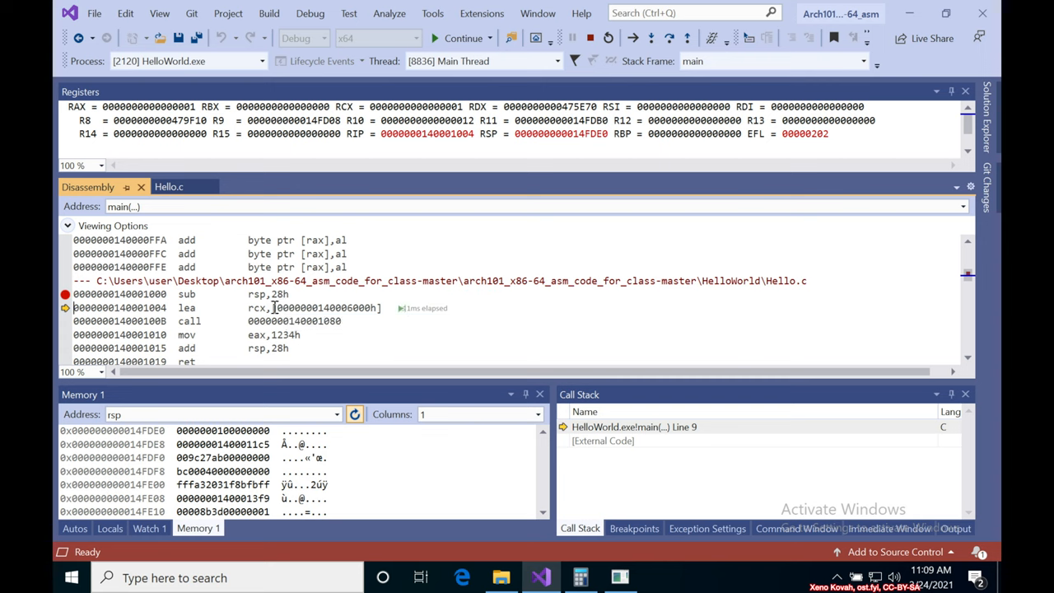
{"action": "mouse_move", "coordinate": [319, 308]}
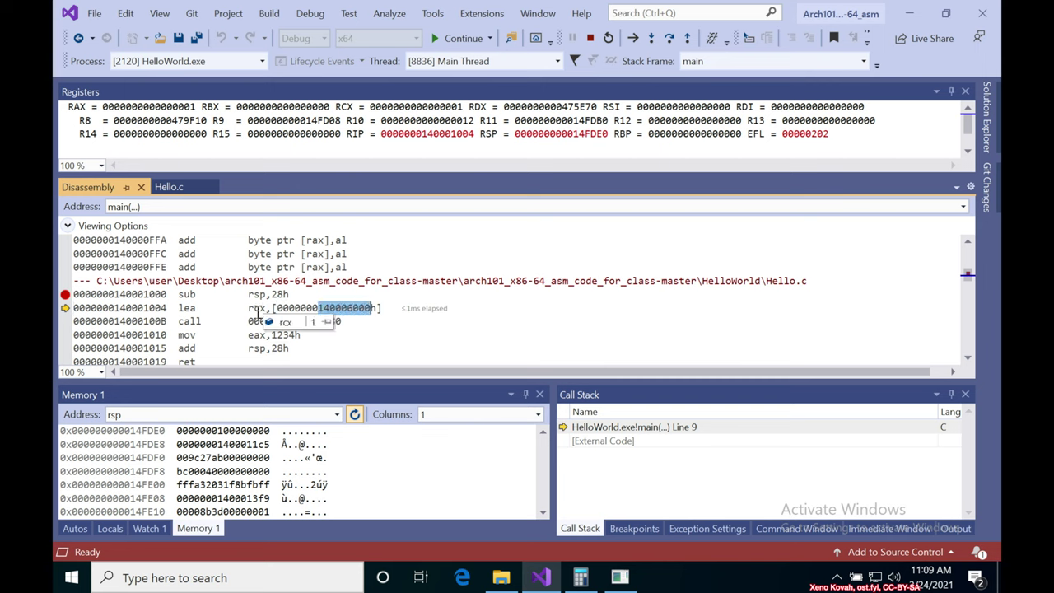
{"action": "mouse_move", "coordinate": [375, 345]}
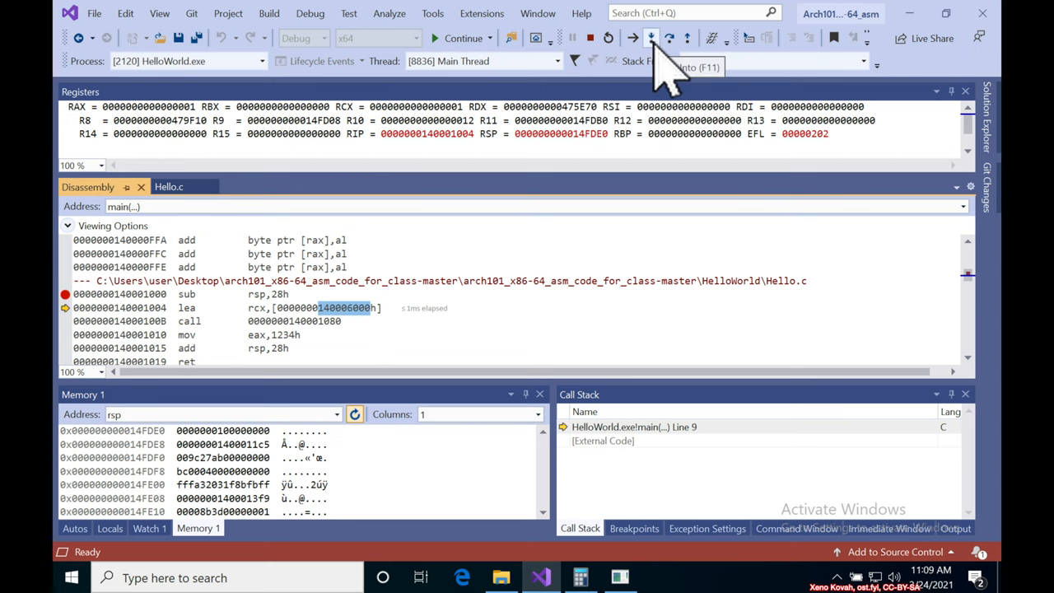
{"action": "left_click", "coordinate": [645, 38]}
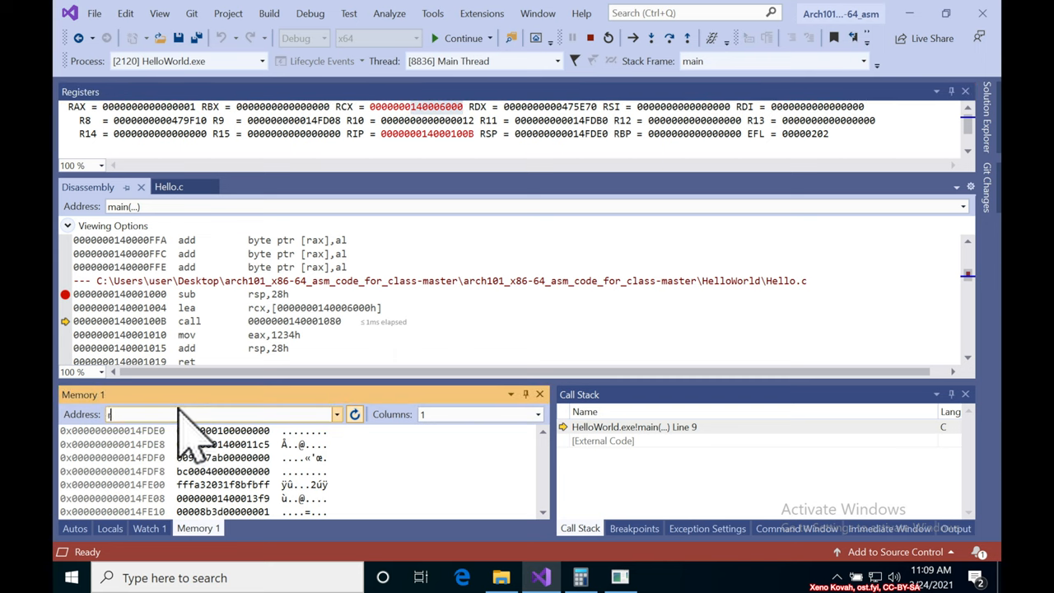
Point the Memory 1 window at rcx, revealing the Hello World string at 0x140006000.
{"action": "type", "text": "rcx"}
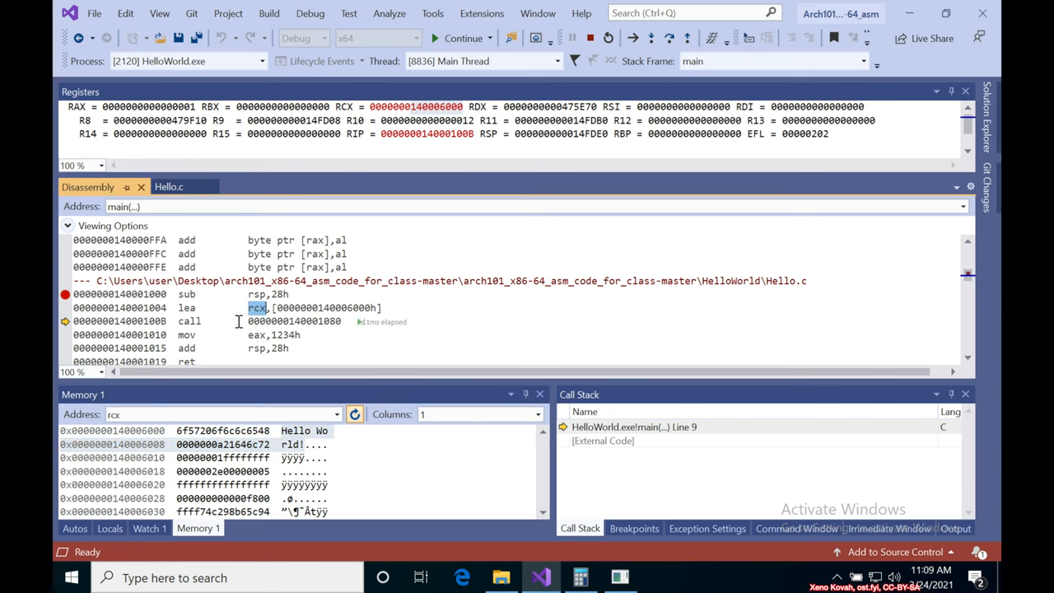
{"action": "mouse_move", "coordinate": [257, 308]}
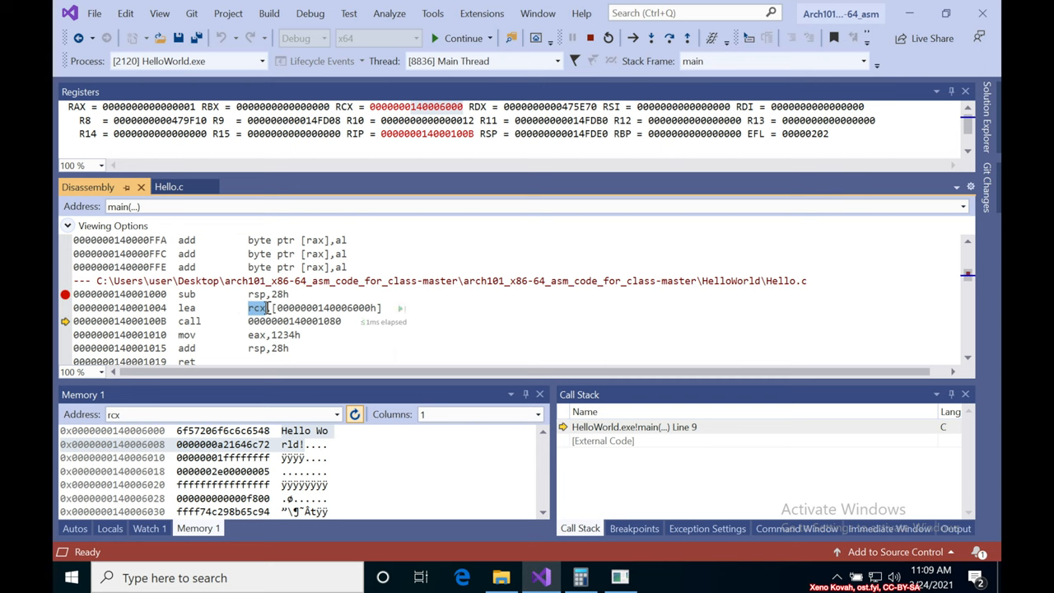
{"action": "mouse_move", "coordinate": [260, 457]}
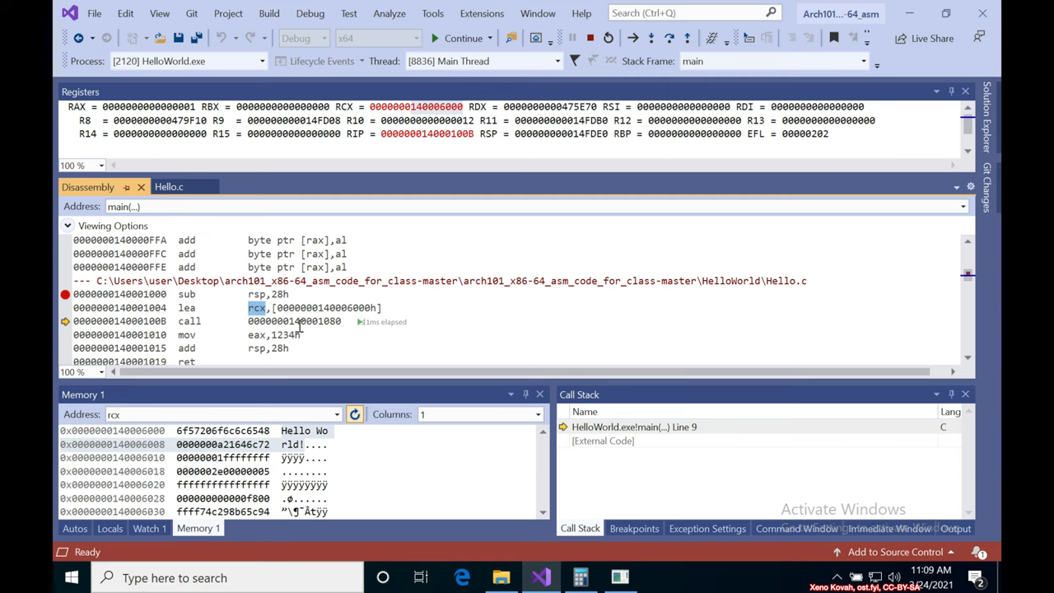
{"action": "mouse_move", "coordinate": [688, 90]}
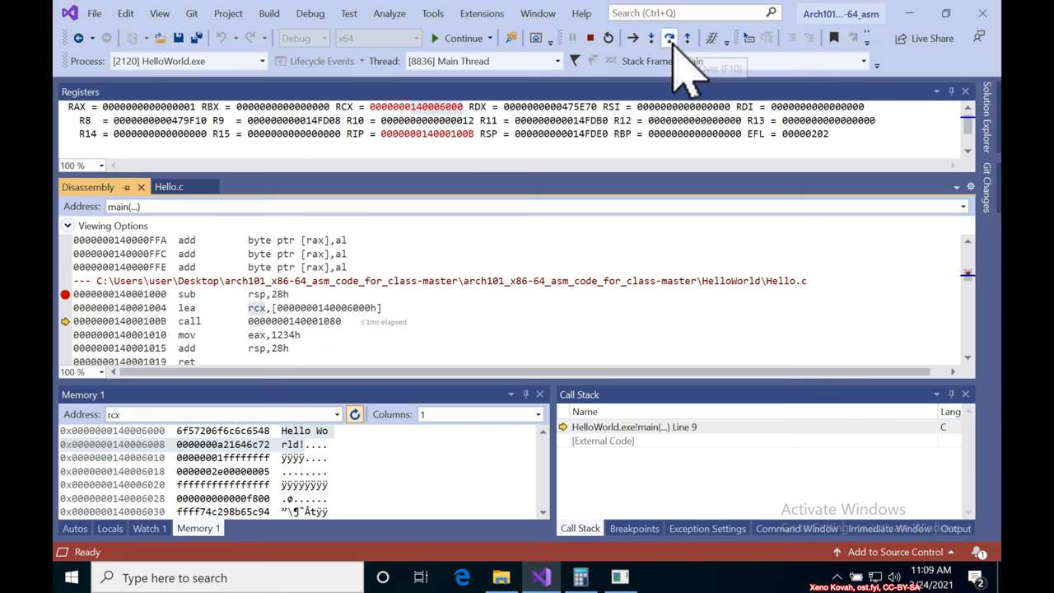
Step over the call so 'Hello world!' prints in the console window.
{"action": "left_click", "coordinate": [668, 38]}
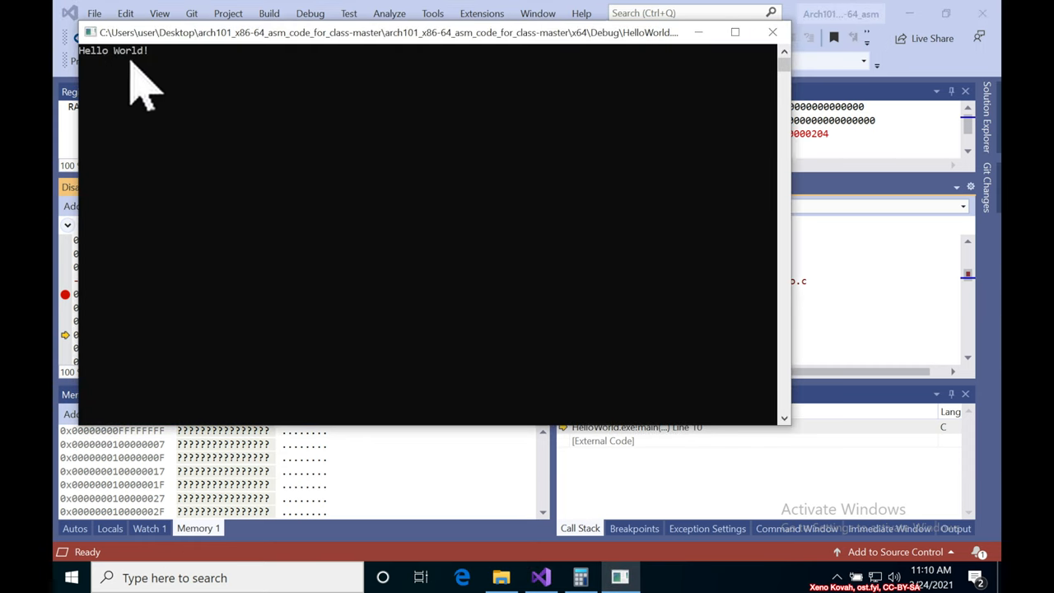
{"action": "mouse_move", "coordinate": [828, 269]}
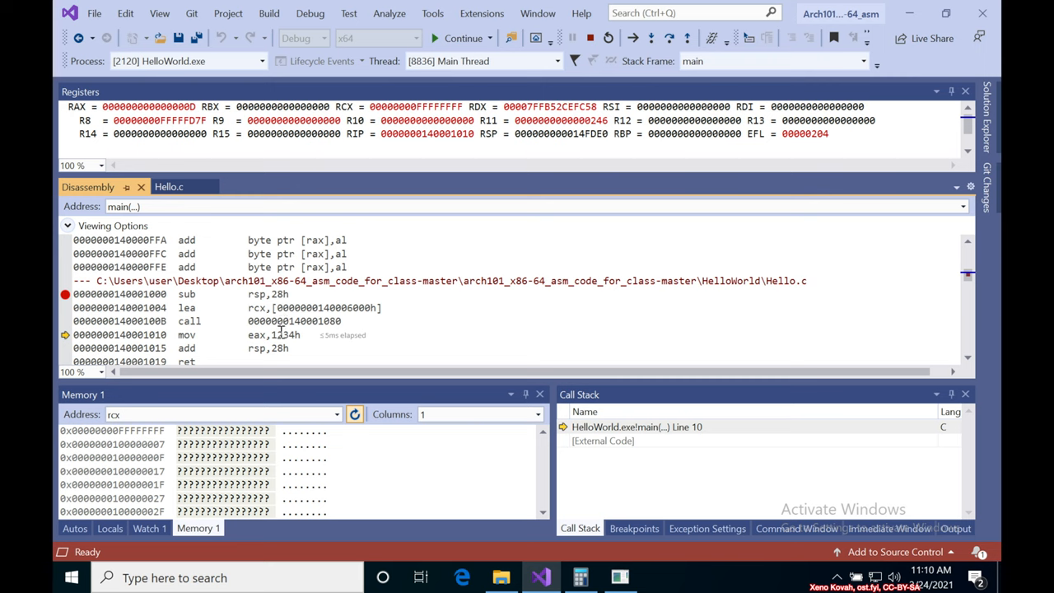
{"action": "mouse_move", "coordinate": [255, 334]}
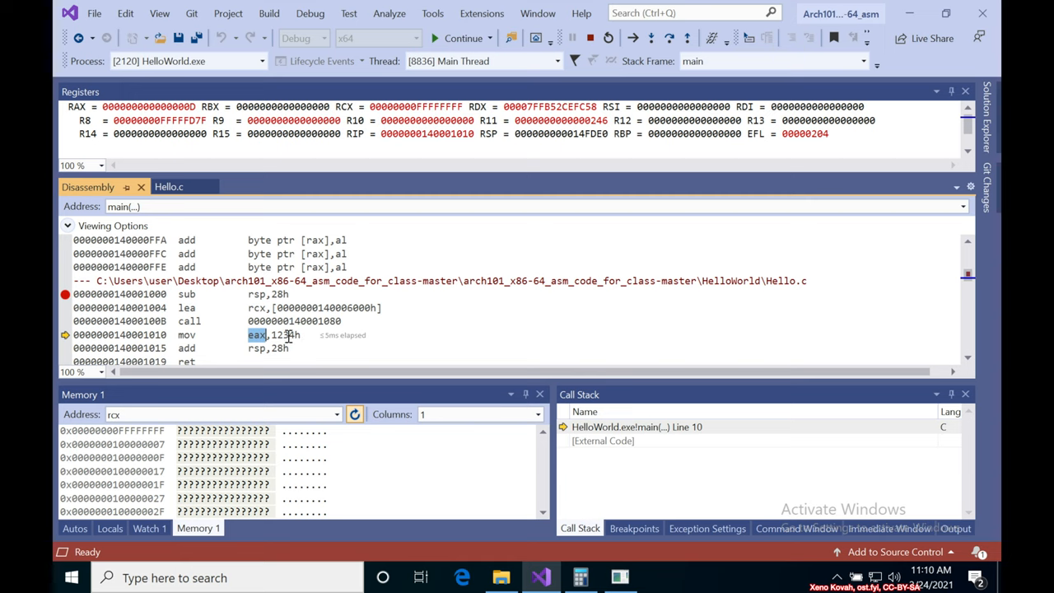
{"action": "mouse_move", "coordinate": [257, 334]}
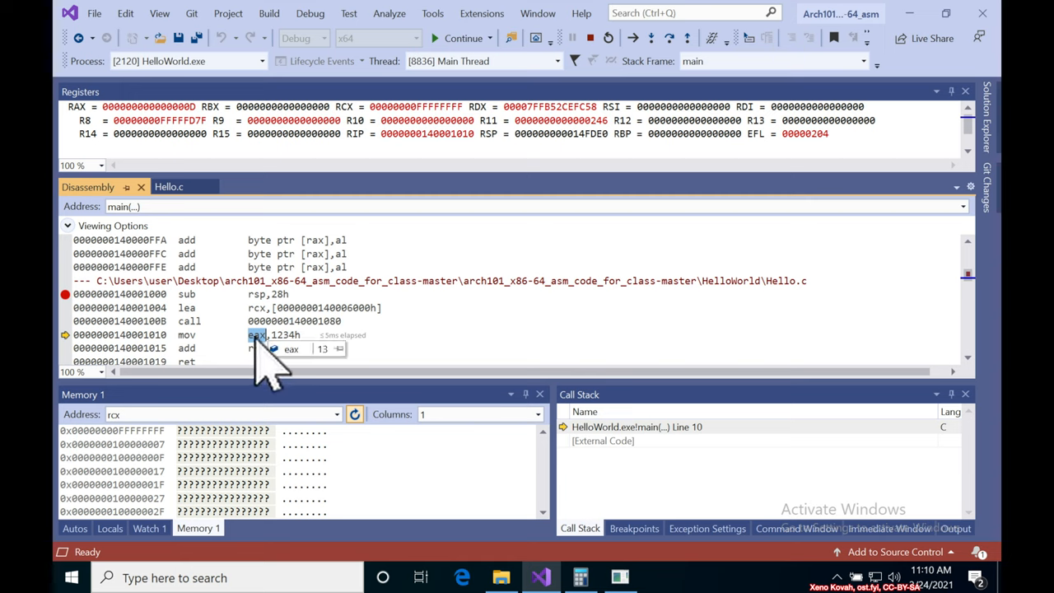
{"action": "mouse_move", "coordinate": [471, 262]}
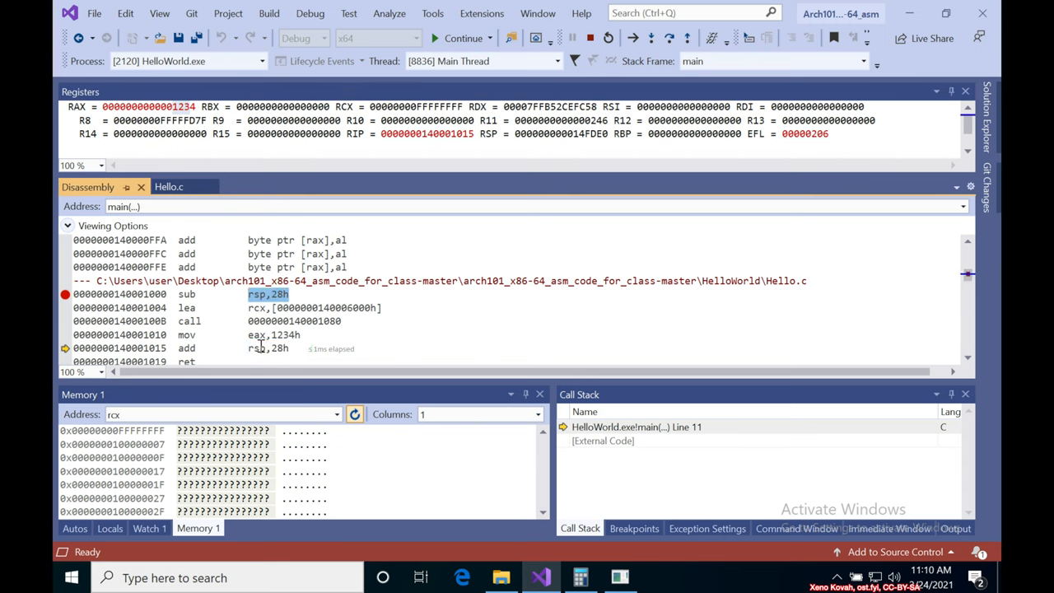
{"action": "mouse_move", "coordinate": [267, 349]}
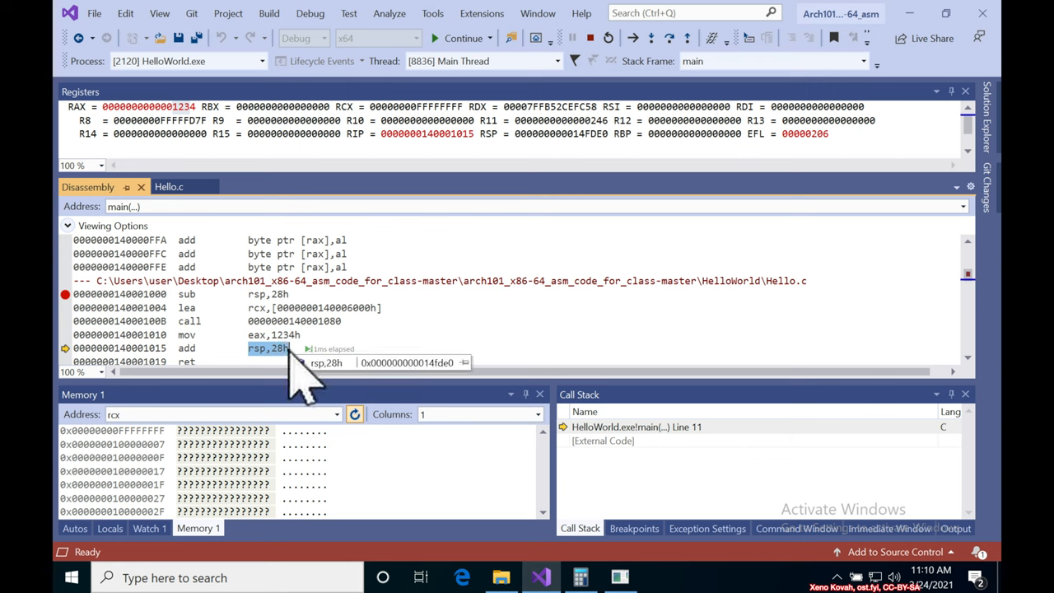
Execute add rsp,28h so the stack is restored and execution pauses at ret.
{"action": "left_click", "coordinate": [642, 38]}
{"action": "type", "text": "rsp"}
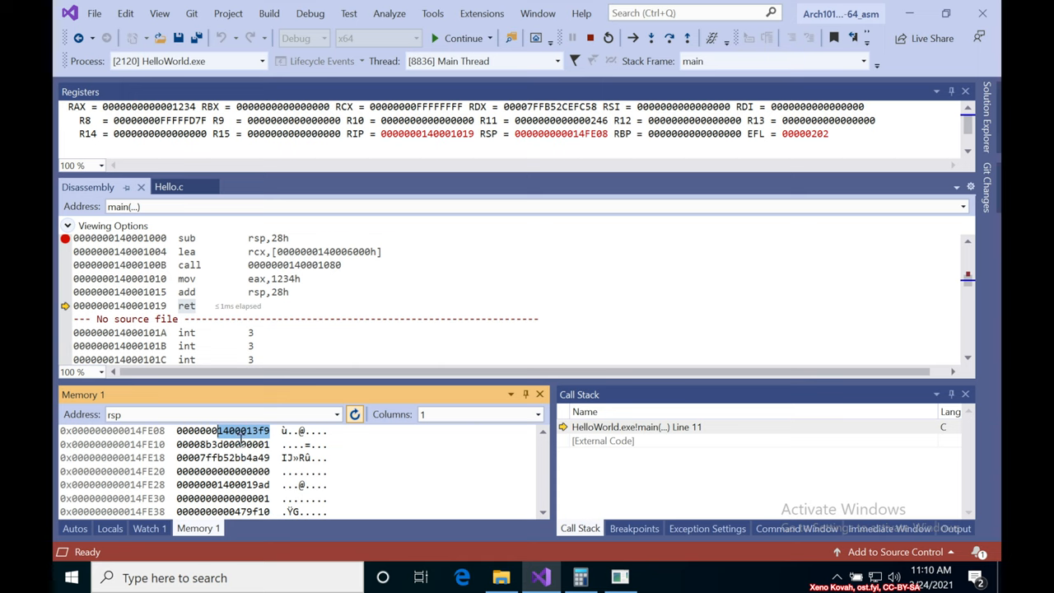
{"action": "mouse_move", "coordinate": [263, 448]}
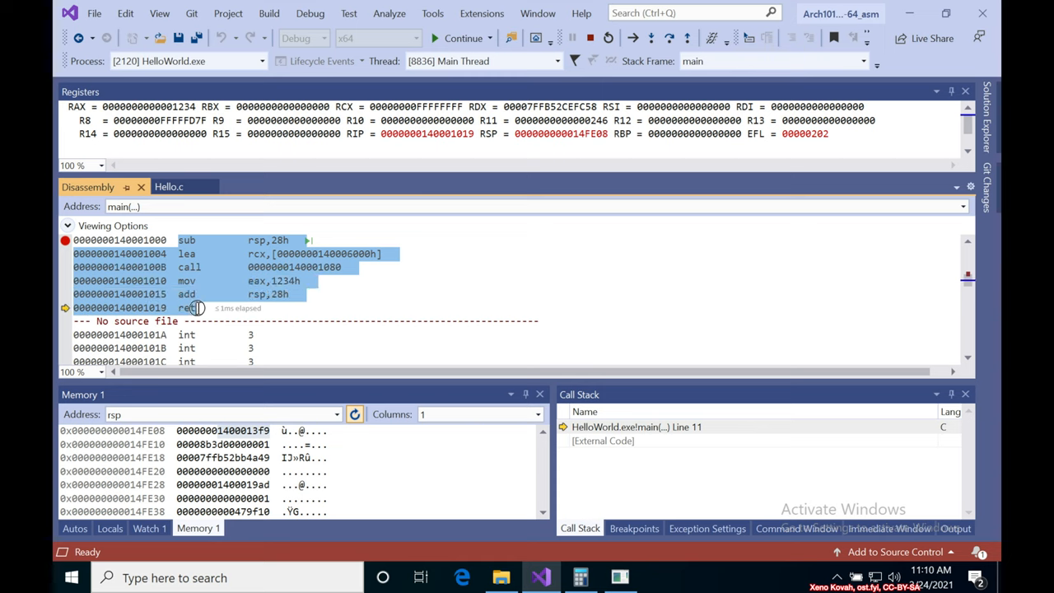
{"action": "mouse_move", "coordinate": [231, 288]}
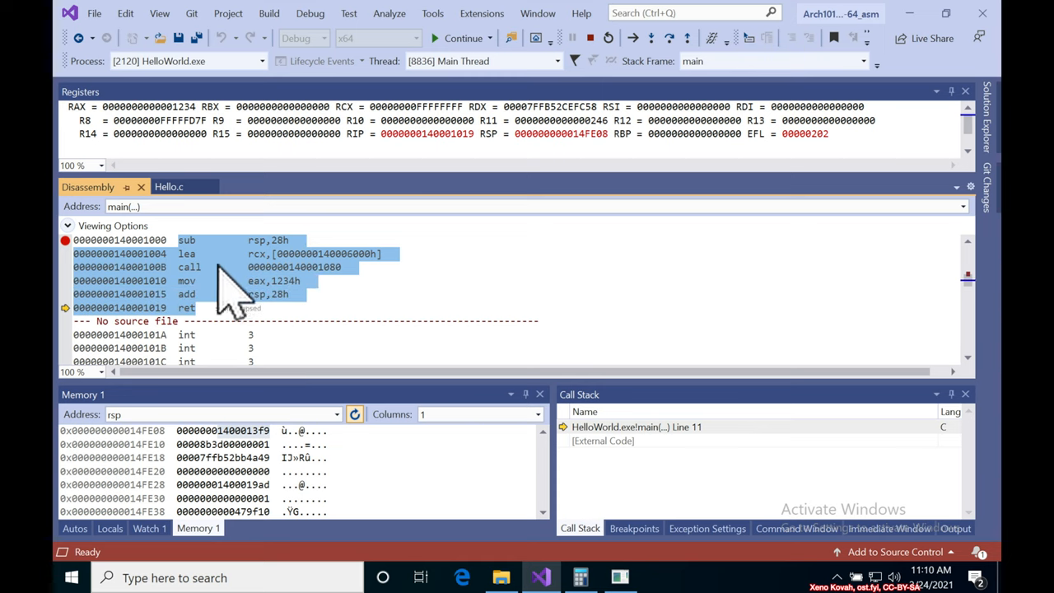
{"action": "mouse_move", "coordinate": [293, 247]}
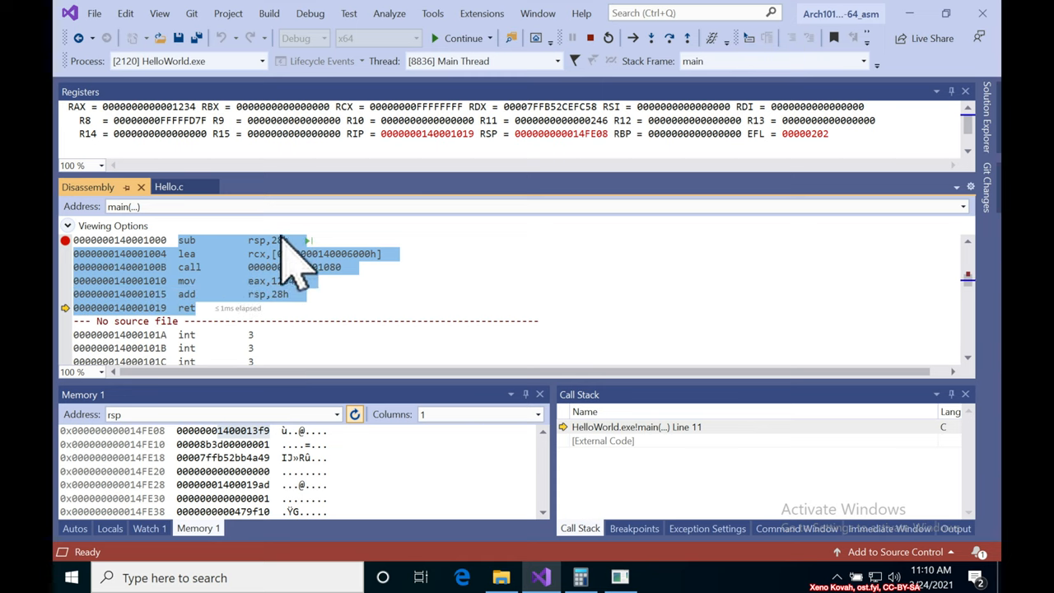